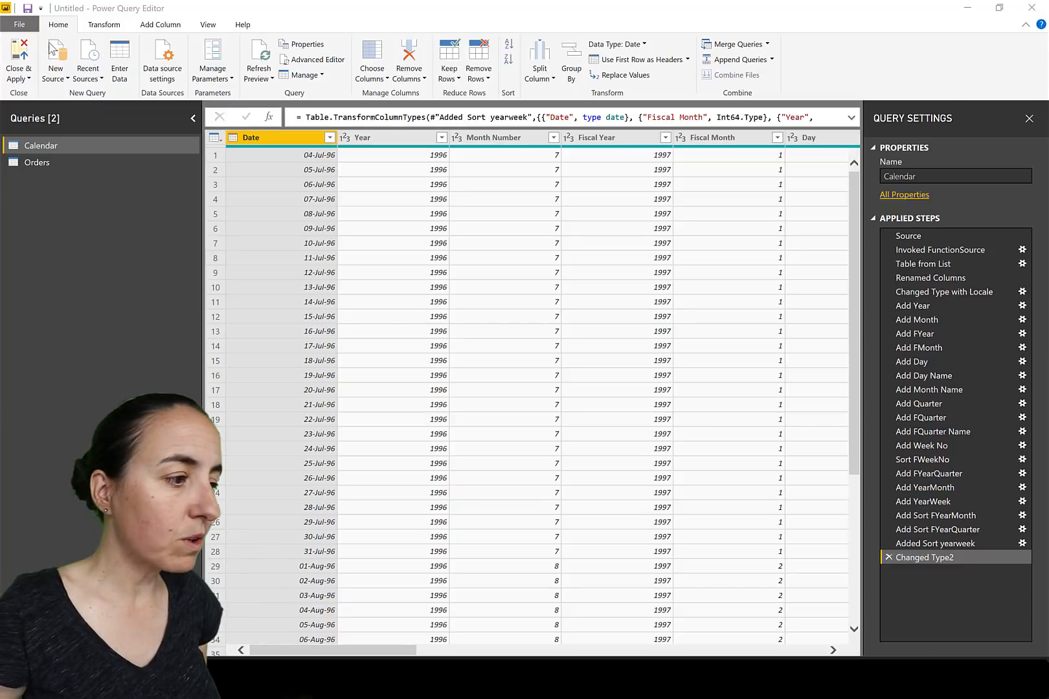
Step: Review the program Options from the File menu and confirm them unchanged
{"action": "left_click", "coordinate": [20, 24]}
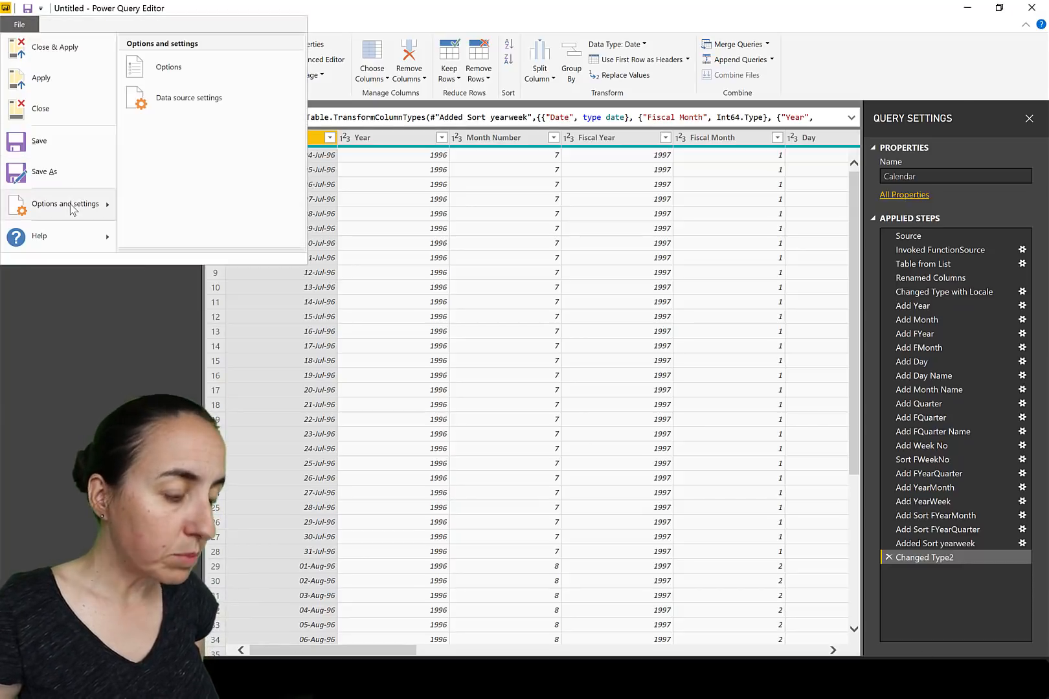
{"action": "left_click", "coordinate": [19, 25]}
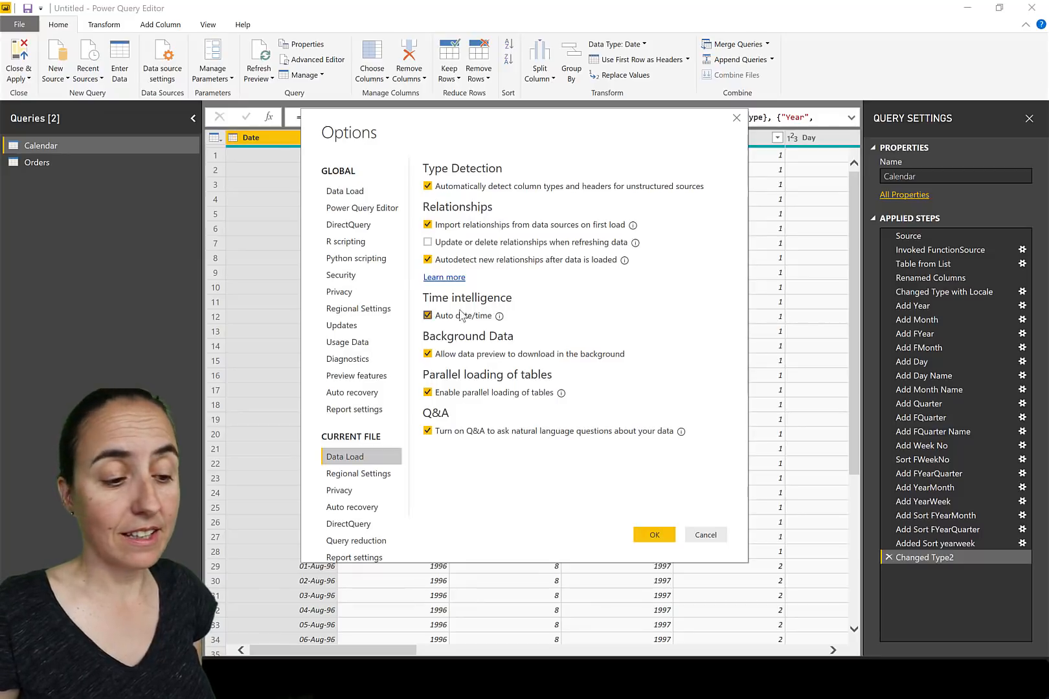
{"action": "mouse_move", "coordinate": [497, 316]}
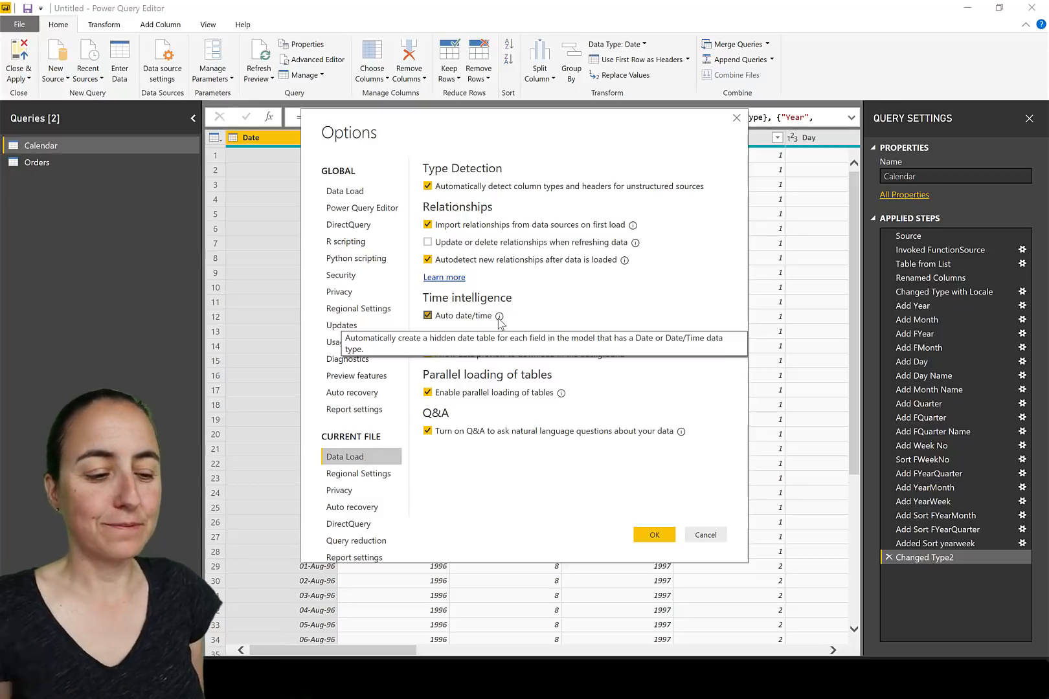
{"action": "mouse_move", "coordinate": [485, 307]}
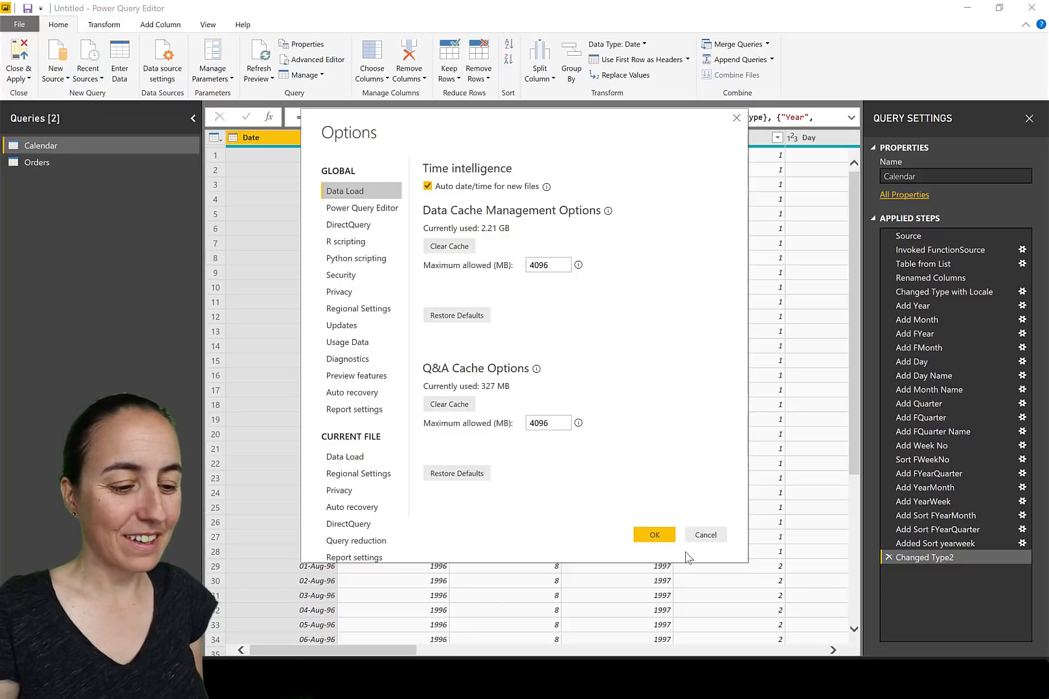
{"action": "left_click", "coordinate": [654, 535]}
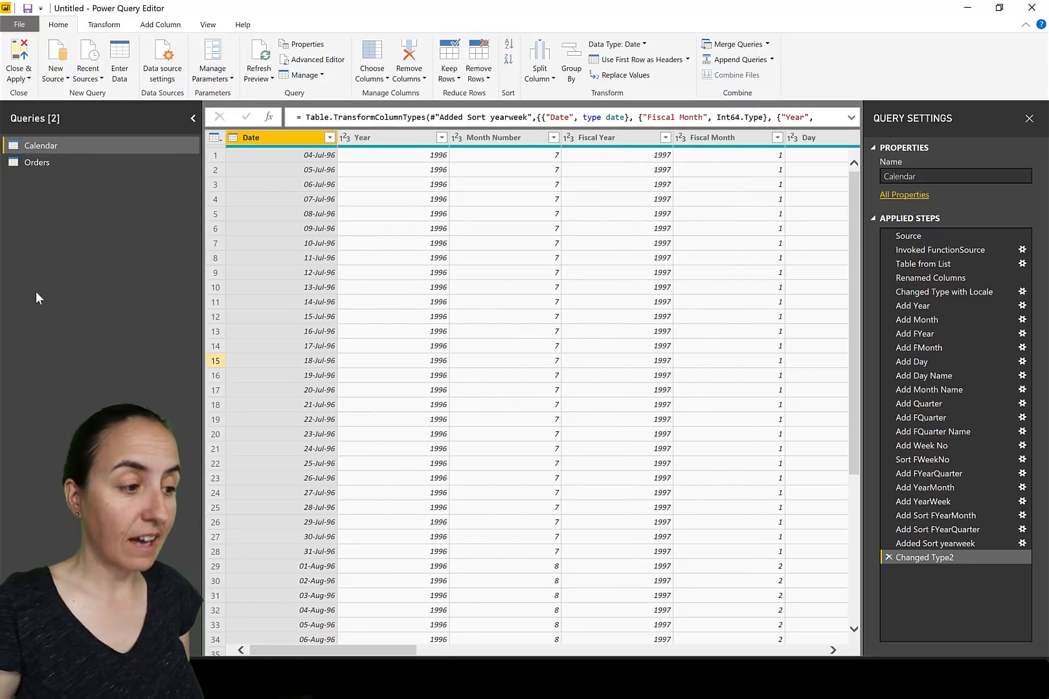
Step: View the Orders query's columns through OrderDate, then leave the Power Query Editor for the report
{"action": "left_click", "coordinate": [37, 162]}
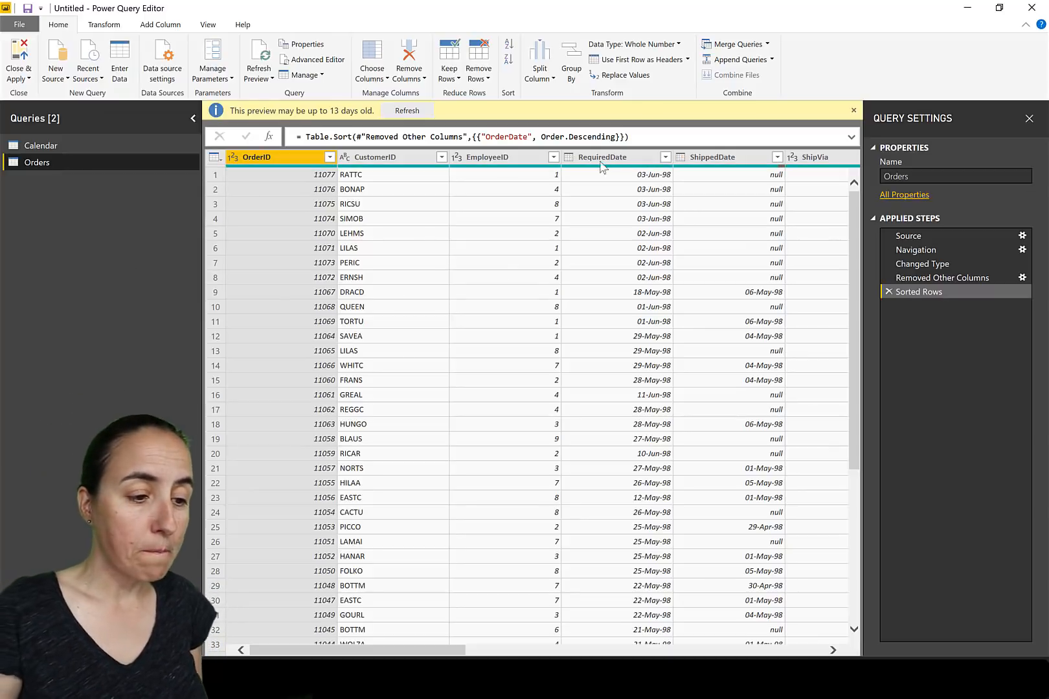
{"action": "left_click", "coordinate": [600, 157]}
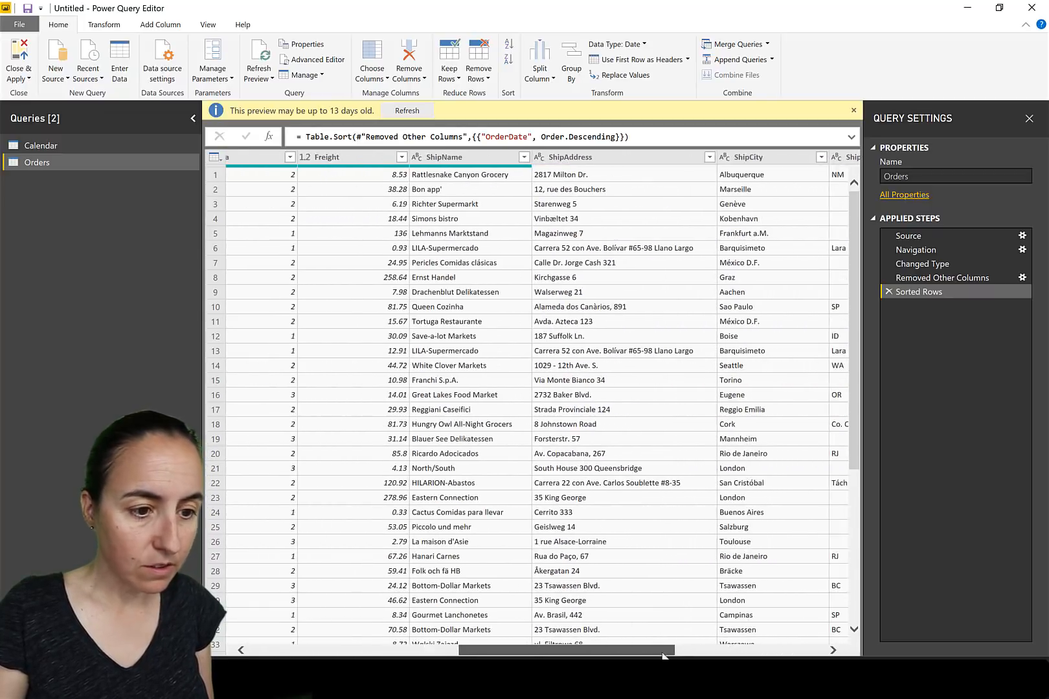
{"action": "scroll", "scroll_direction": "right", "scroll_amount": 3}
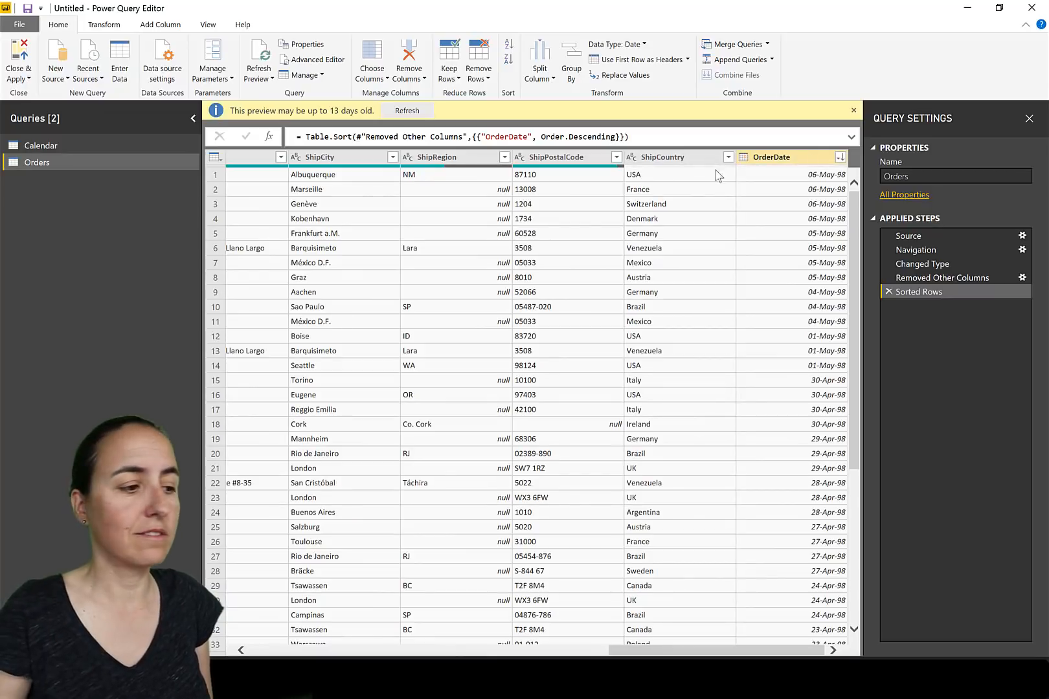
{"action": "left_click", "coordinate": [41, 145]}
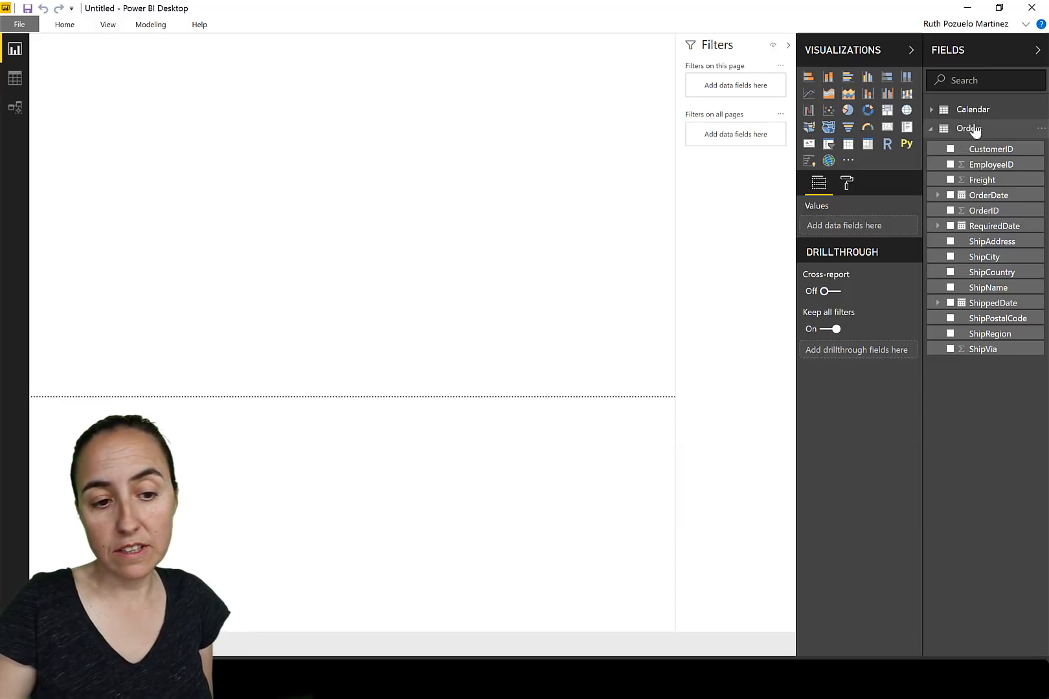
{"action": "mouse_move", "coordinate": [991, 194]}
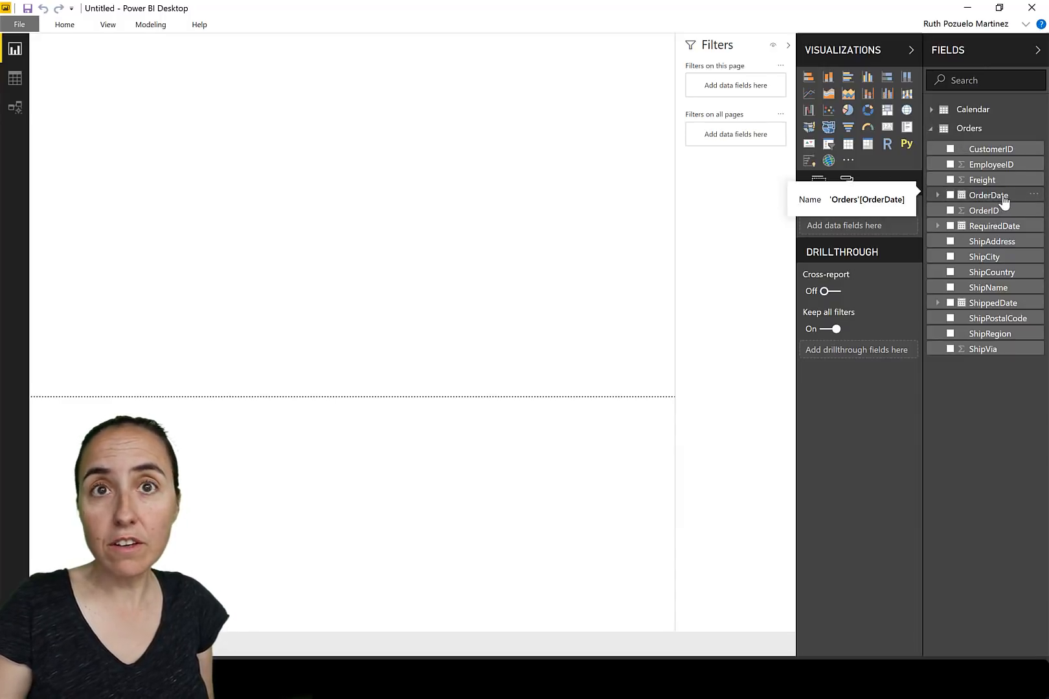
Step: Expand OrderDate and RequiredDate under Orders to reveal their Year–Quarter–Month–Day hierarchies
{"action": "left_click", "coordinate": [938, 194]}
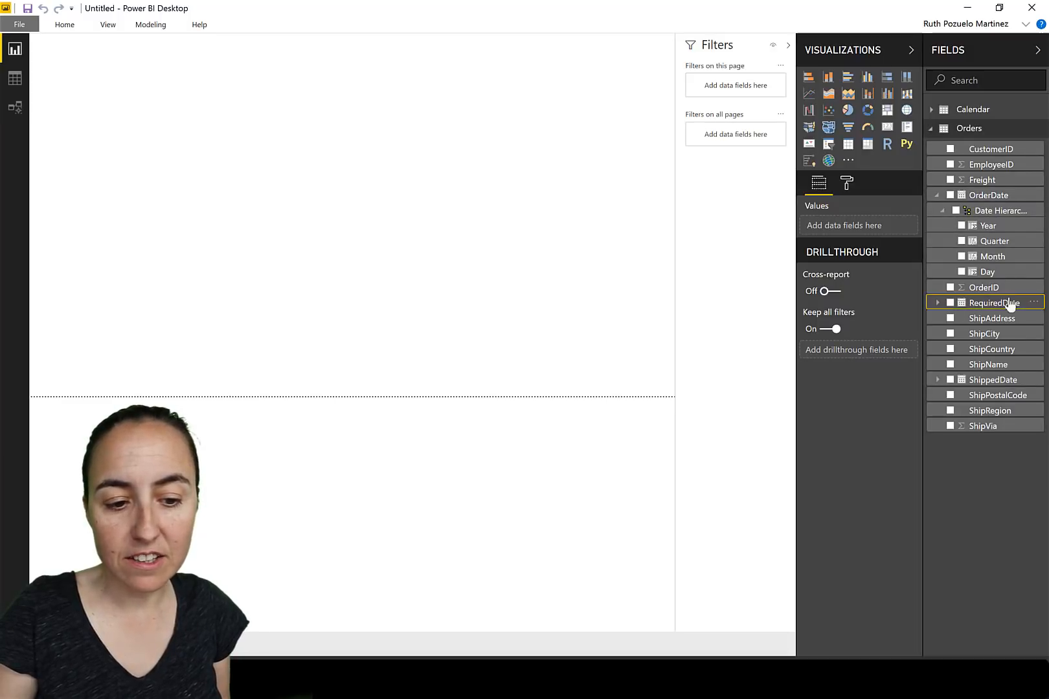
{"action": "left_click", "coordinate": [936, 303]}
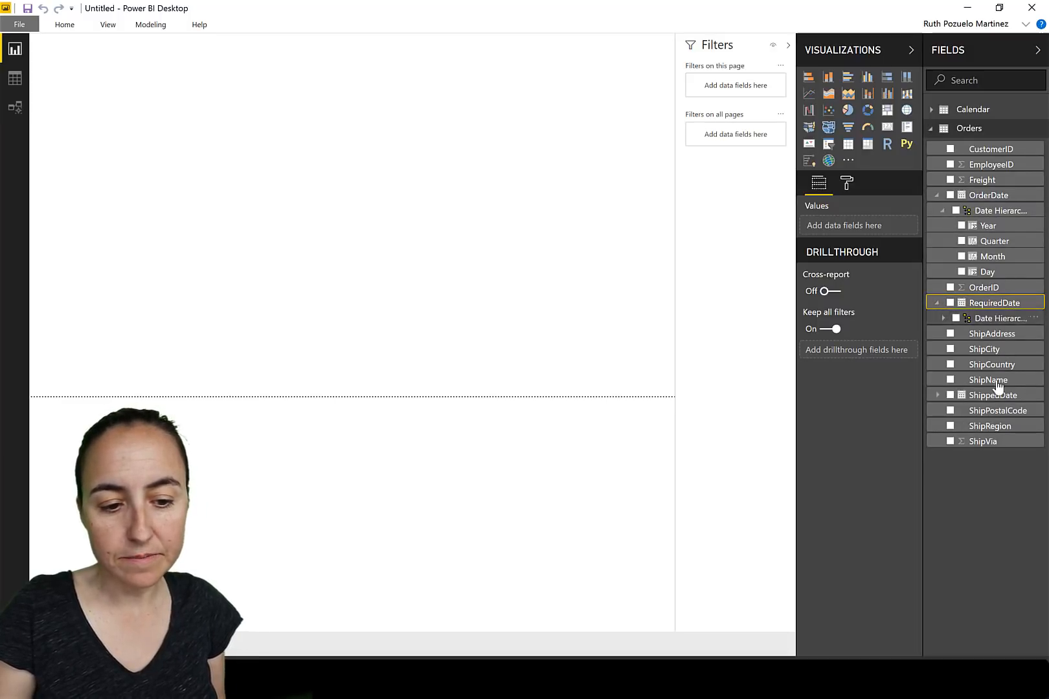
{"action": "left_click", "coordinate": [996, 395]}
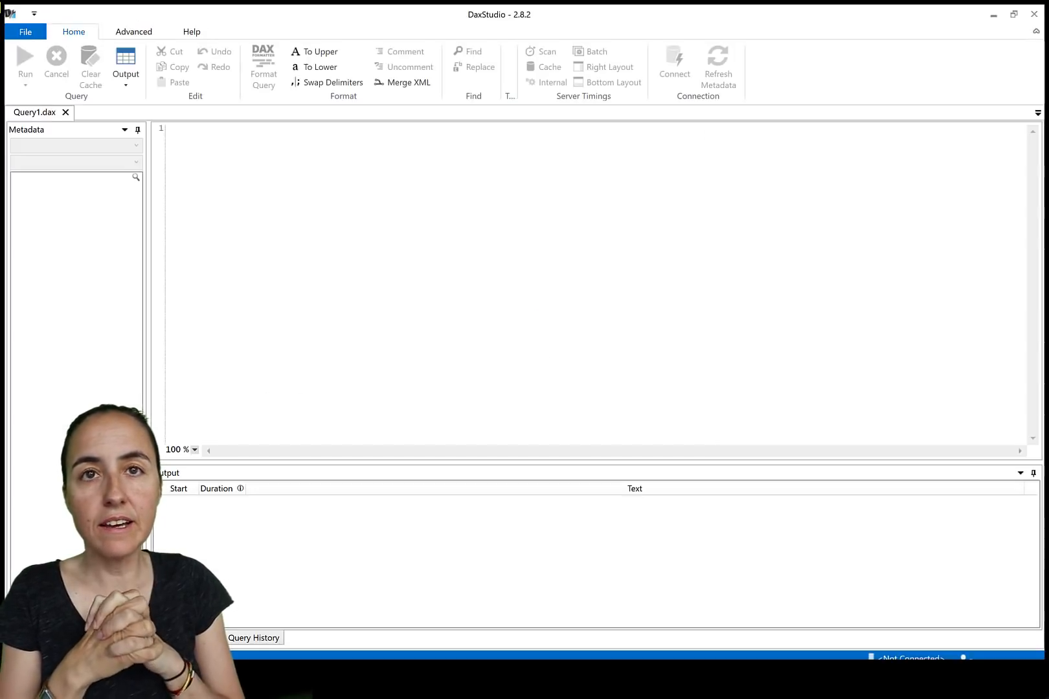
Step: Connect DAX Studio to the Untitled PBI model and inspect a hidden LocalDateTable in its metadata
{"action": "left_click", "coordinate": [675, 64]}
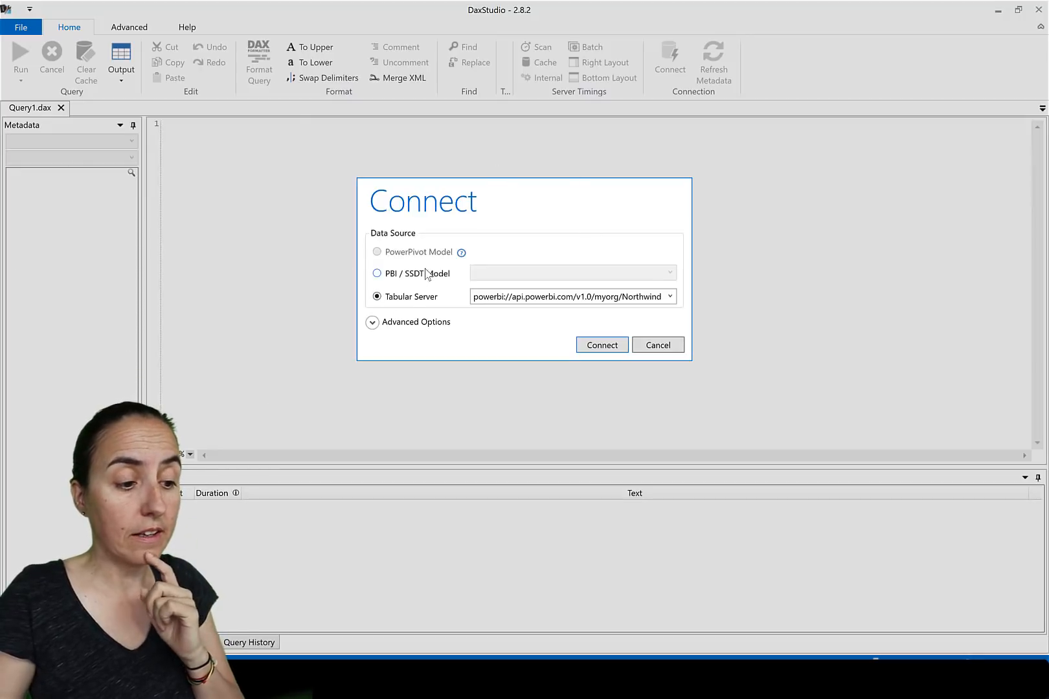
{"action": "left_click", "coordinate": [377, 274]}
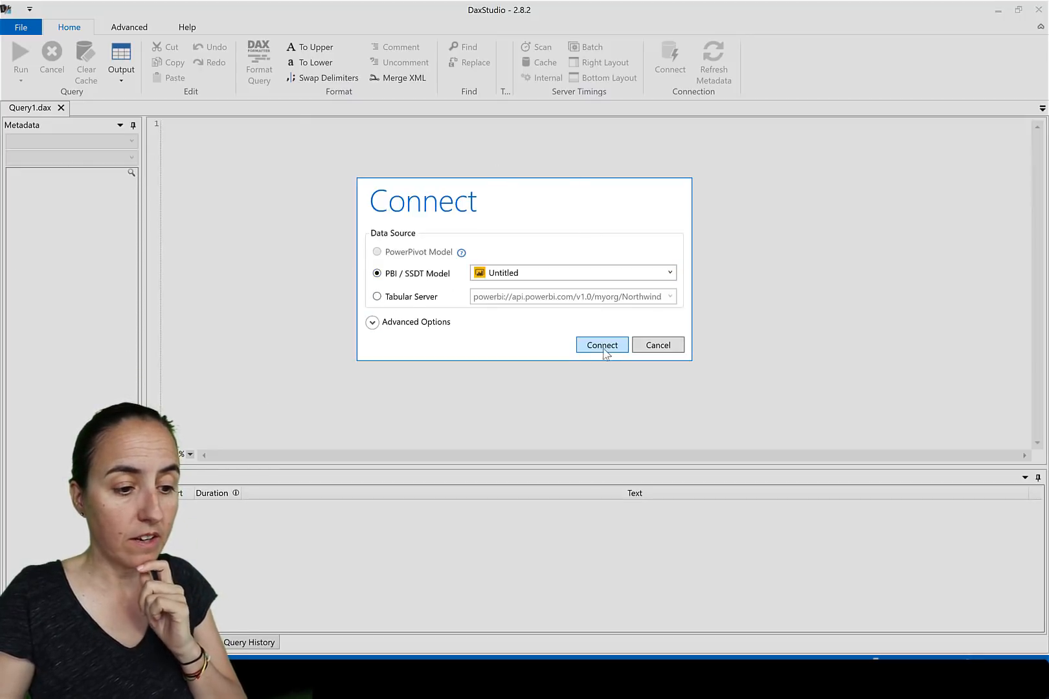
{"action": "left_click", "coordinate": [601, 344]}
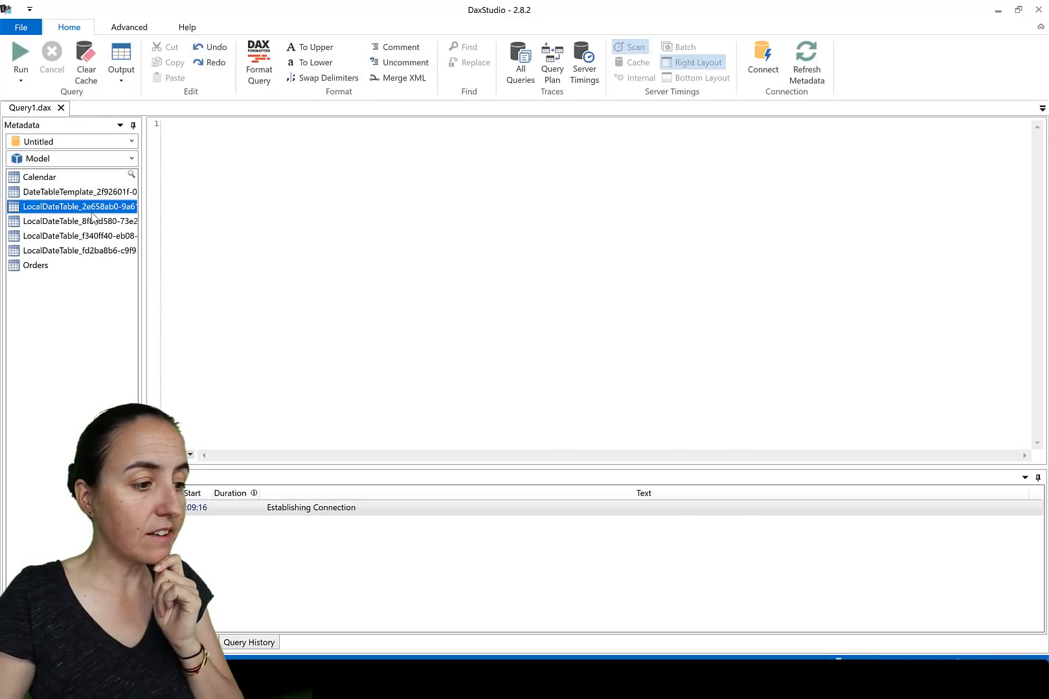
{"action": "left_click", "coordinate": [77, 250]}
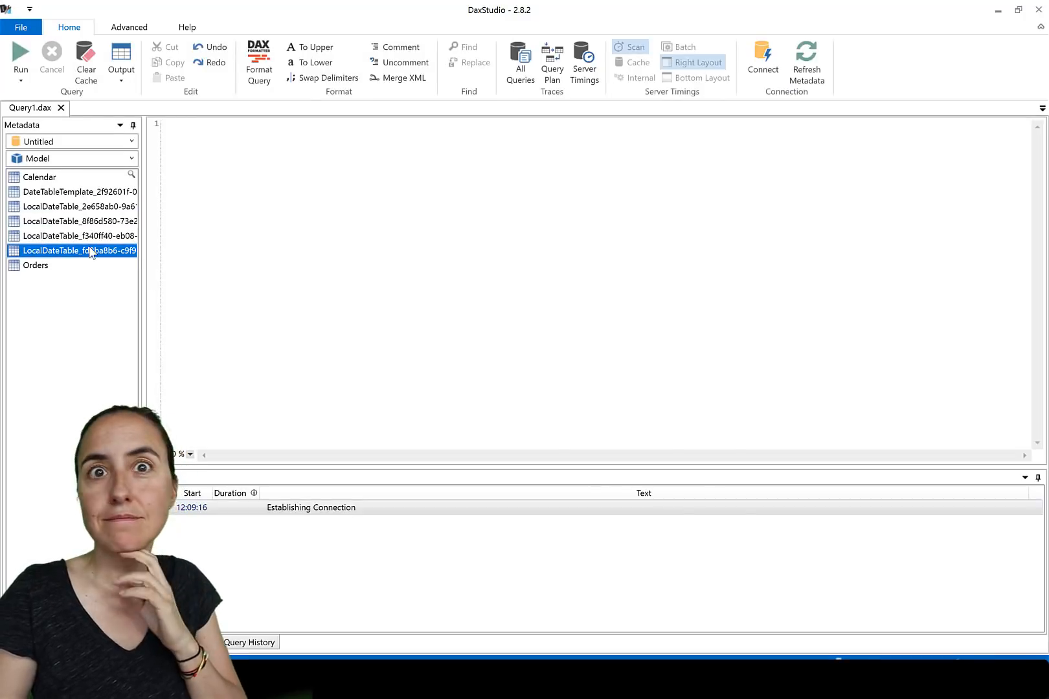
{"action": "mouse_move", "coordinate": [77, 221]}
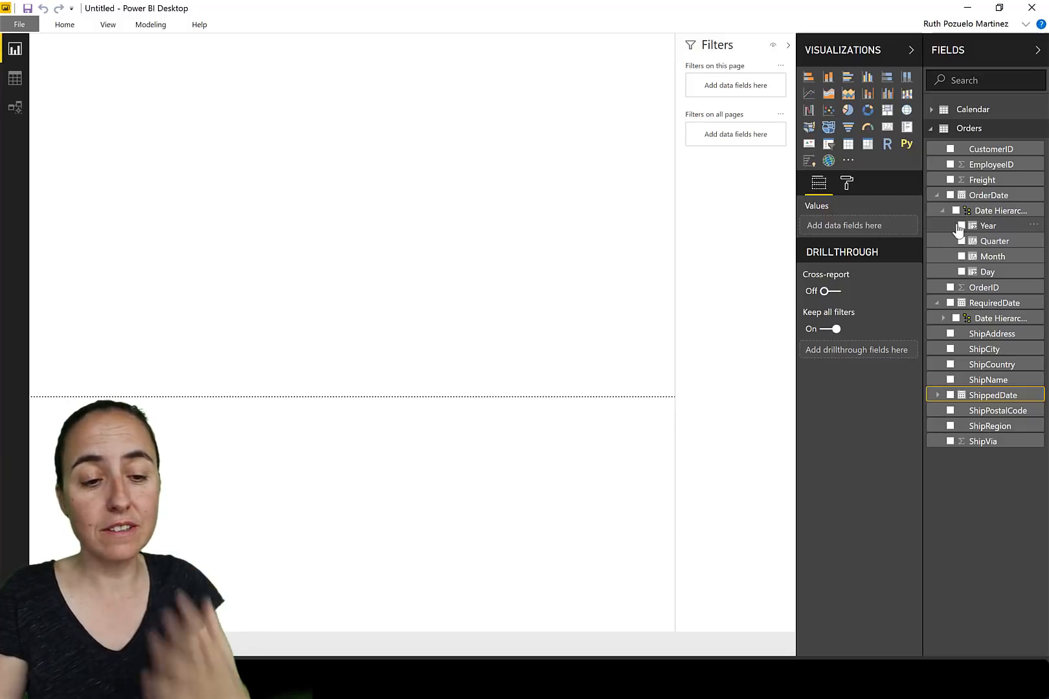
Step: Toggle the OrderDate and RequiredDate hierarchies in the Fields pane, then bring up the File menu
{"action": "left_click", "coordinate": [939, 194]}
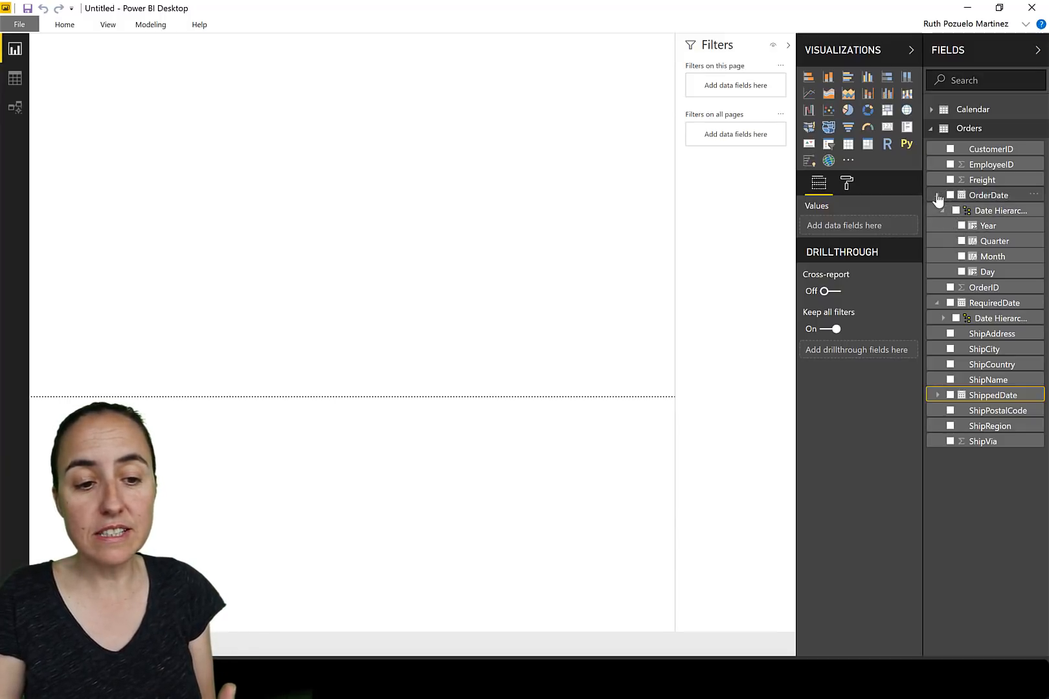
{"action": "left_click", "coordinate": [937, 194]}
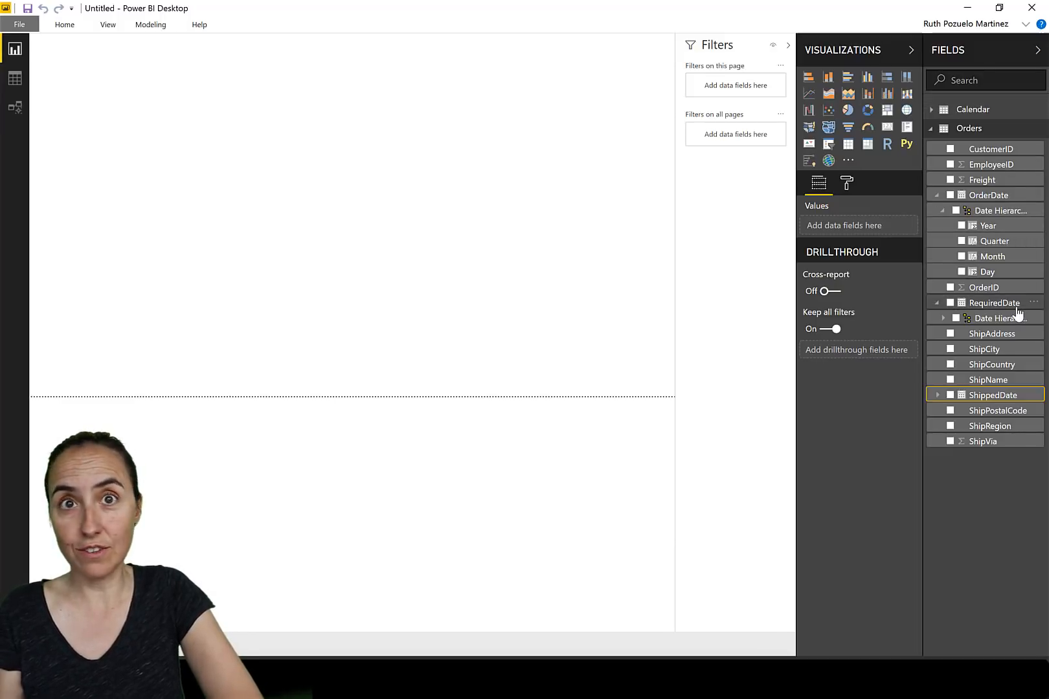
{"action": "mouse_move", "coordinate": [994, 303]}
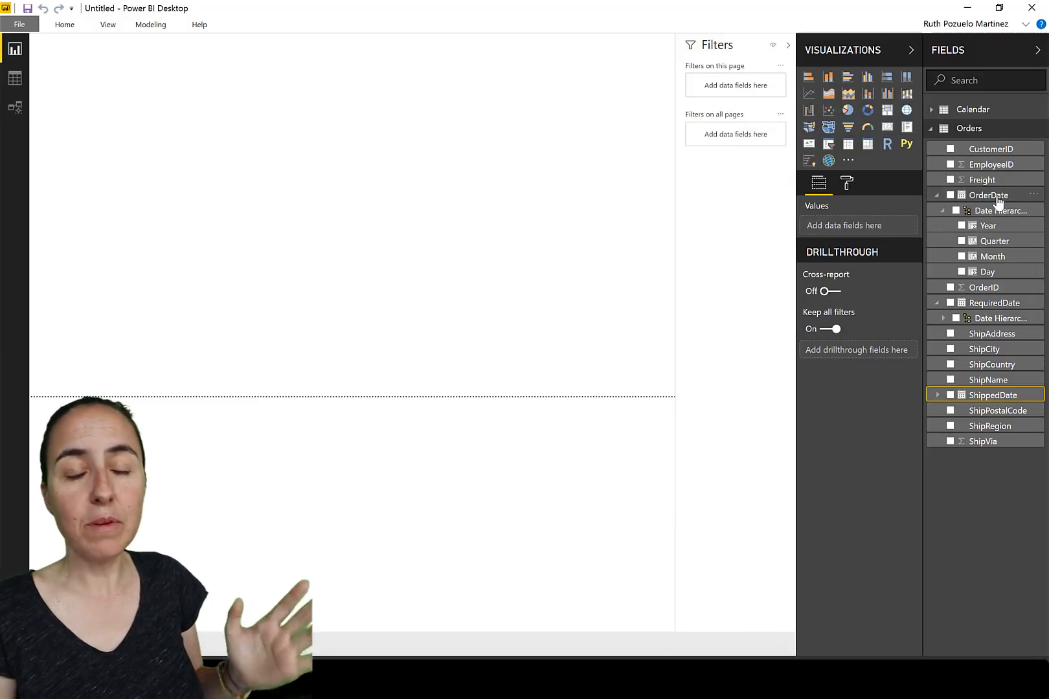
{"action": "mouse_move", "coordinate": [989, 194]}
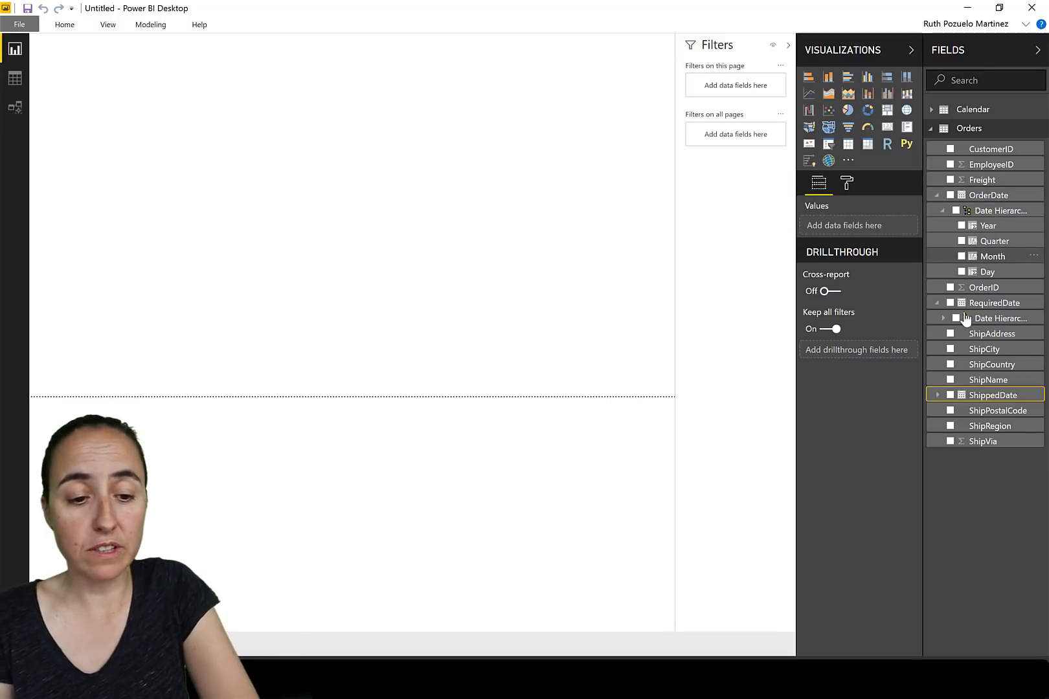
{"action": "left_click", "coordinate": [937, 317]}
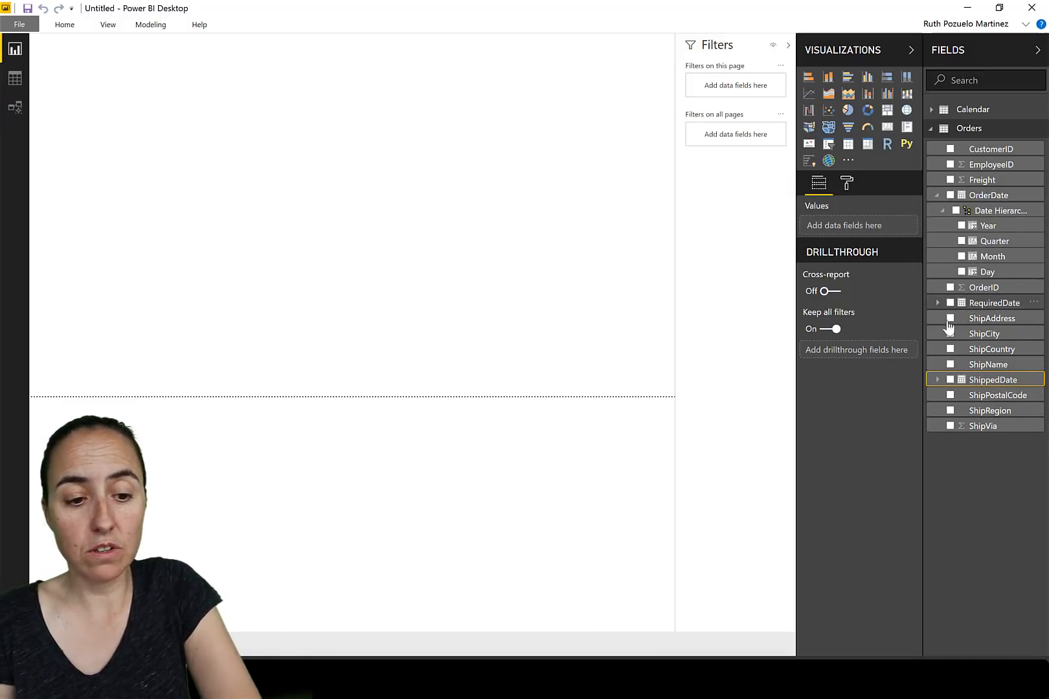
{"action": "left_click", "coordinate": [938, 304]}
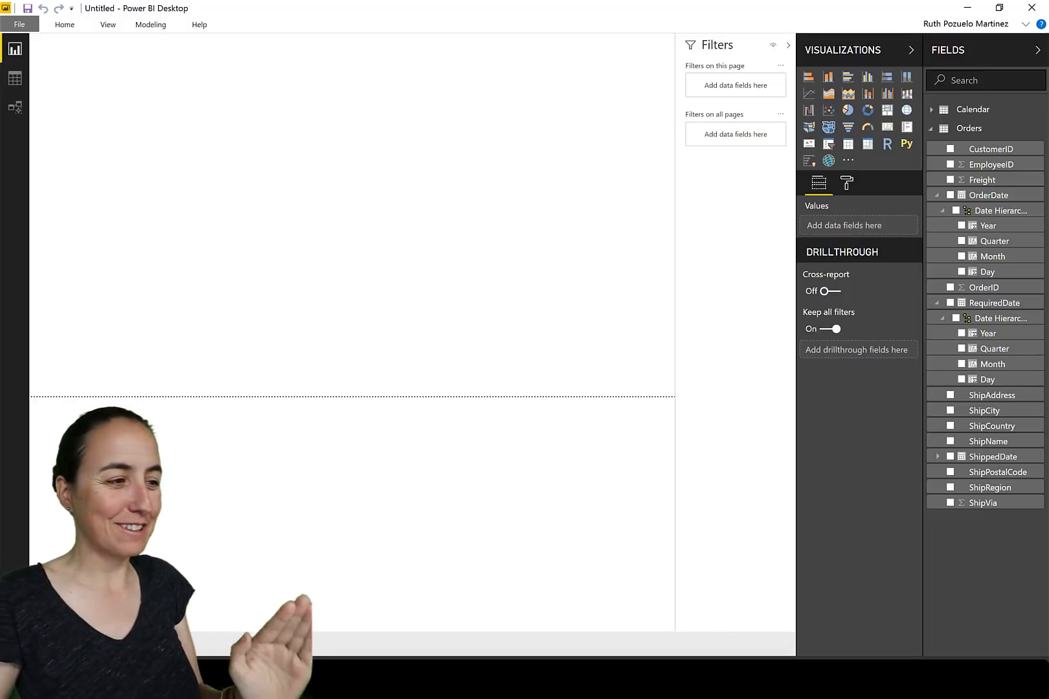
{"action": "left_click", "coordinate": [19, 24]}
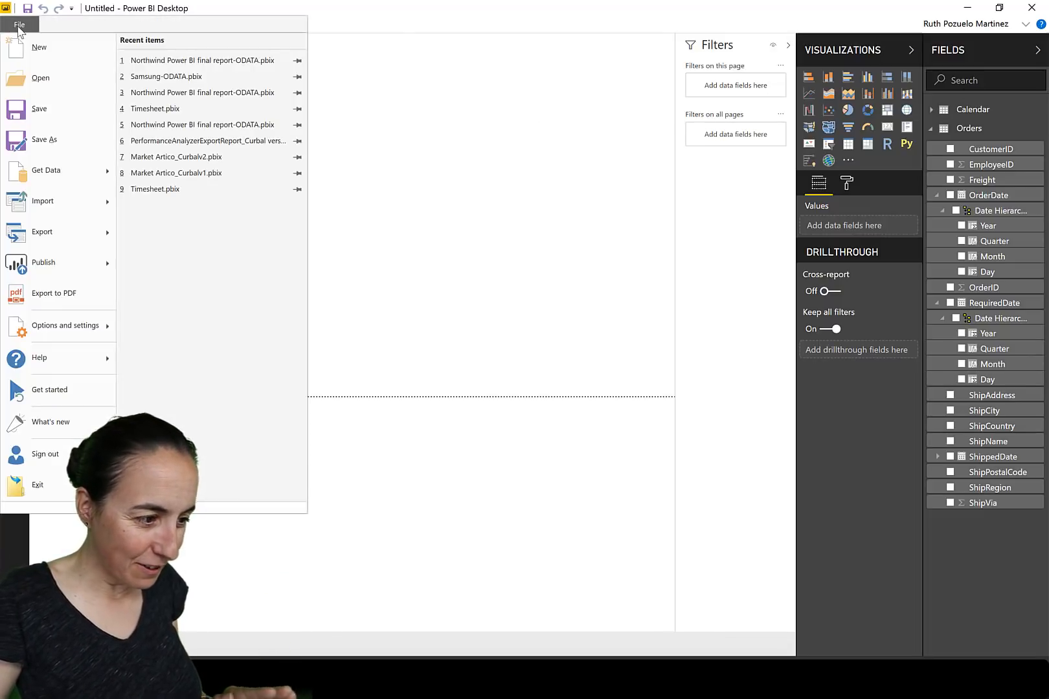
Step: Turn off Global > Data Load > Auto date/time for new files and confirm with OK
{"action": "left_click", "coordinate": [66, 329]}
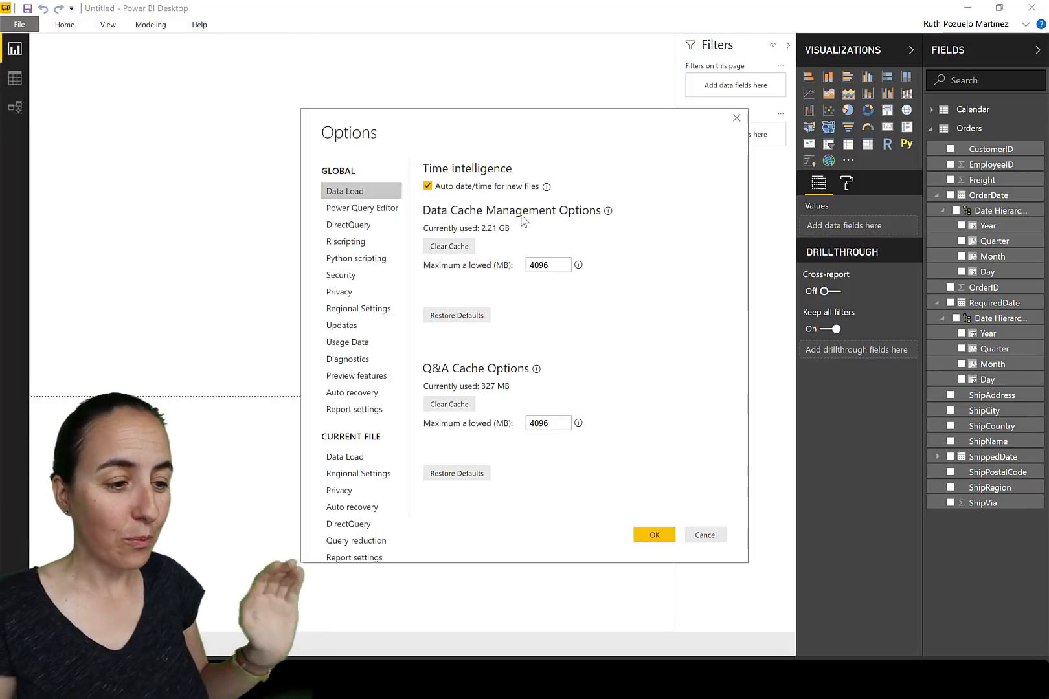
{"action": "left_click", "coordinate": [427, 187]}
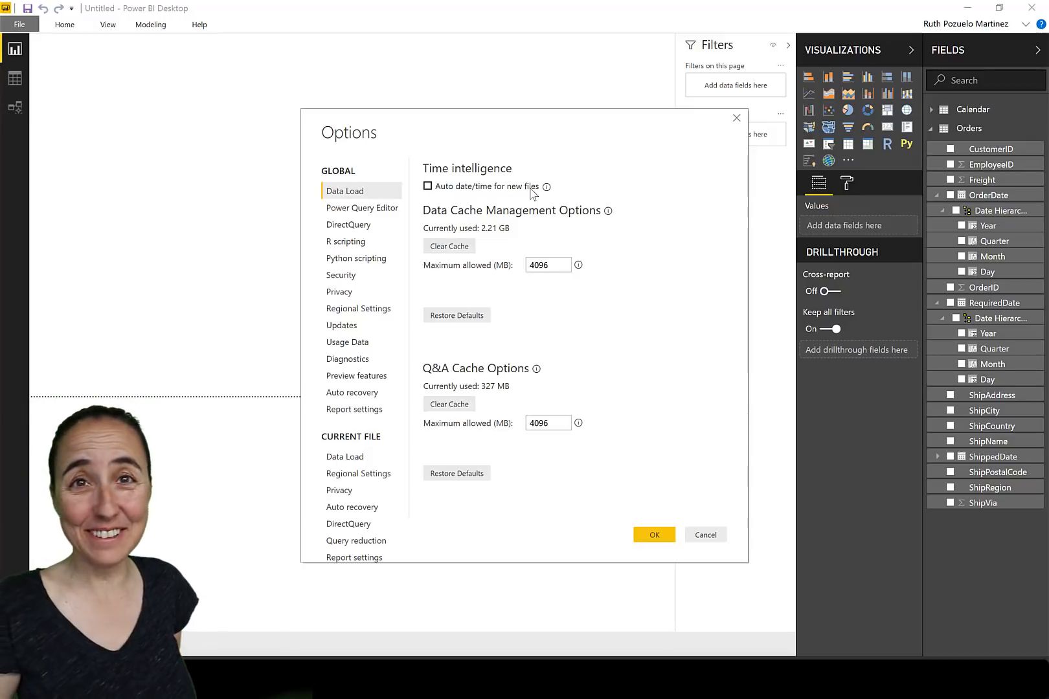
{"action": "left_click", "coordinate": [654, 535]}
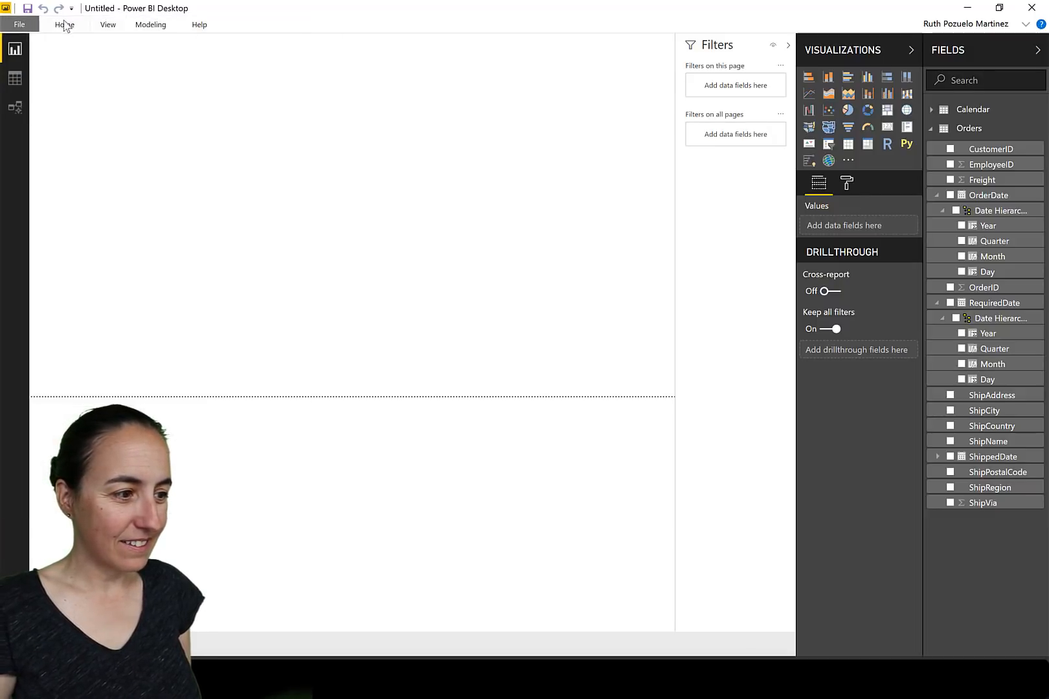
Step: Turn off Auto date/time under Current File > Data Load and confirm with OK
{"action": "left_click", "coordinate": [19, 24]}
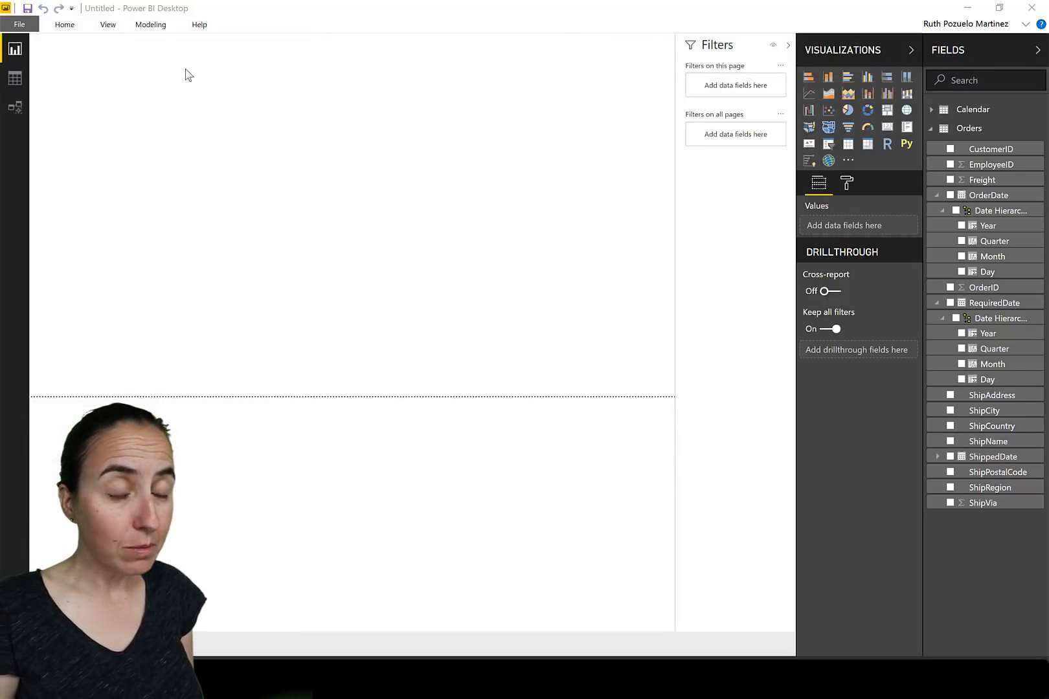
{"action": "mouse_move", "coordinate": [556, 270]}
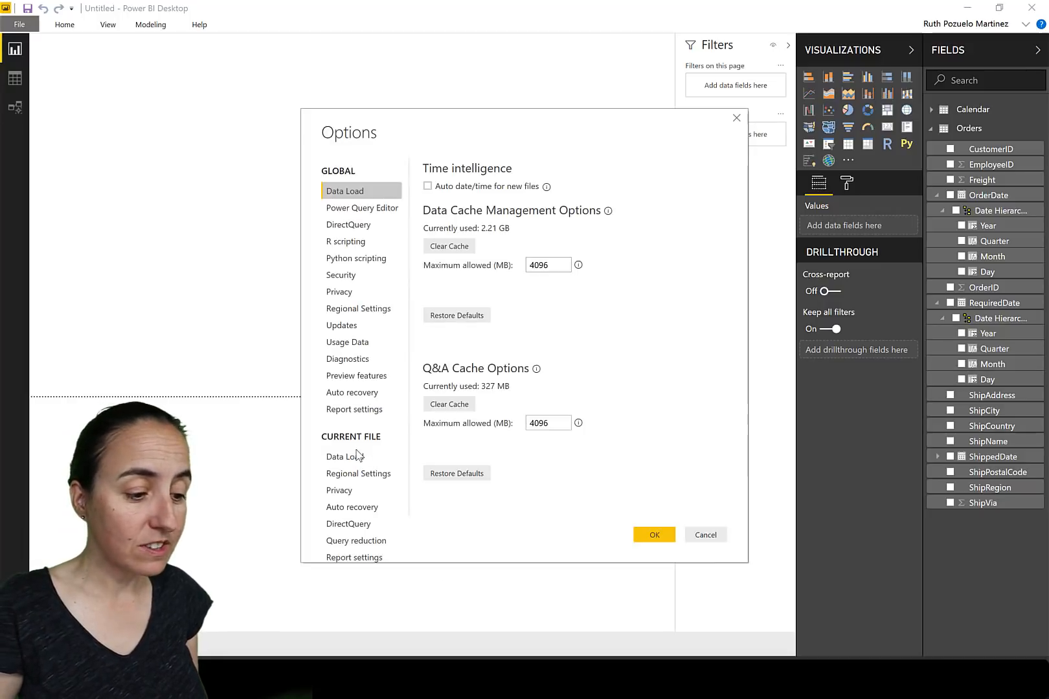
{"action": "left_click", "coordinate": [344, 455]}
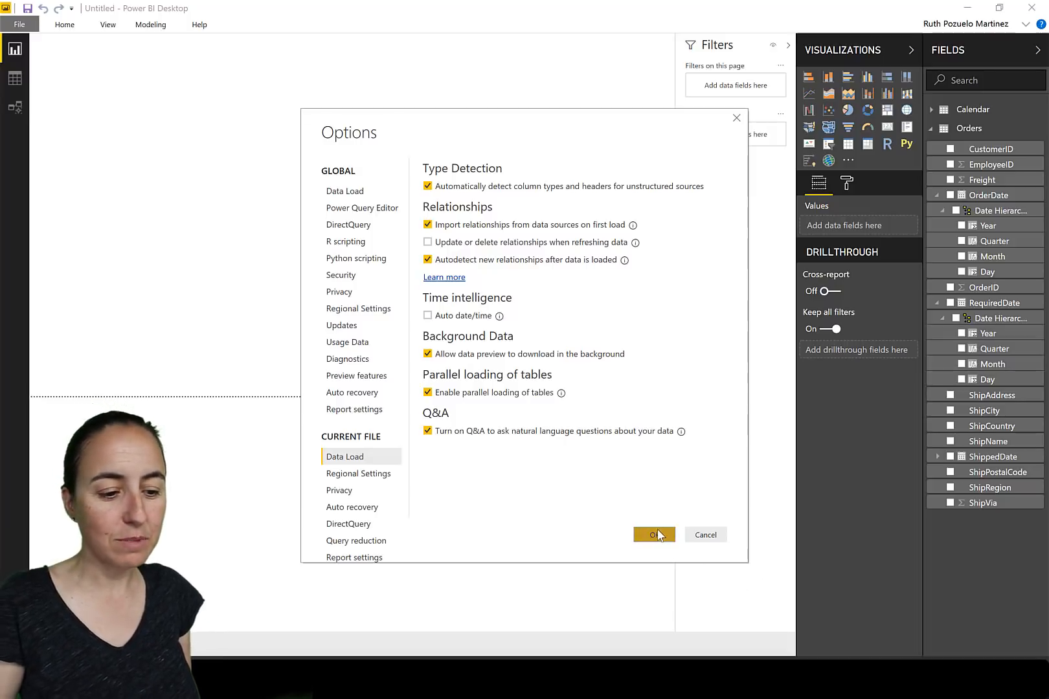
{"action": "left_click", "coordinate": [654, 534]}
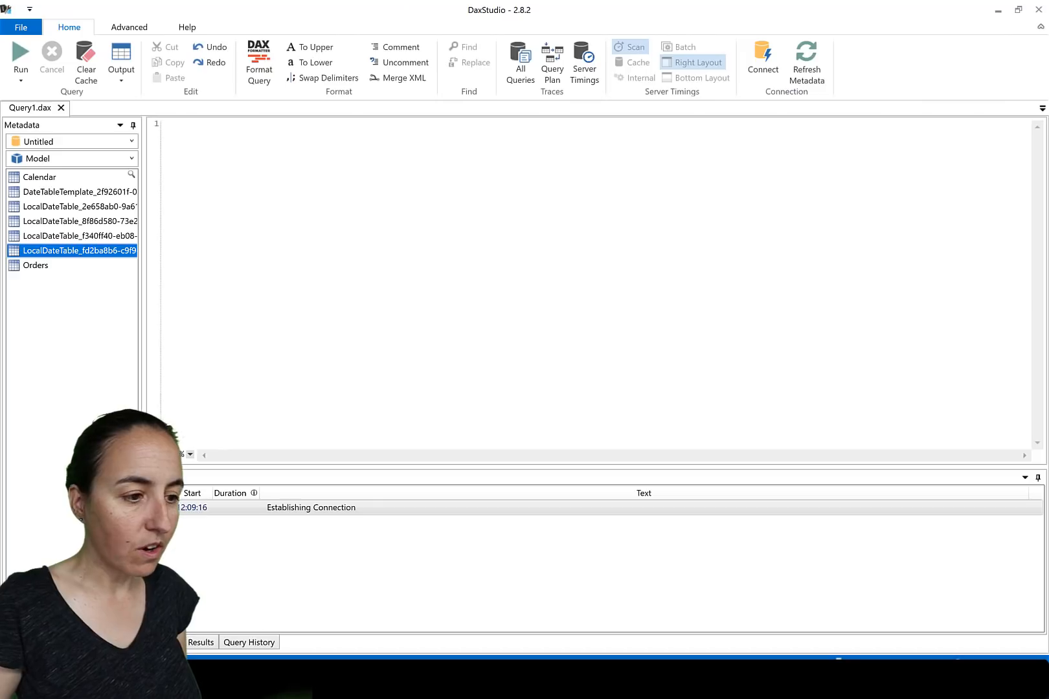
Step: Refresh DAX Studio metadata and expand Orders and Calendar, now the only tables listed
{"action": "left_click", "coordinate": [806, 61]}
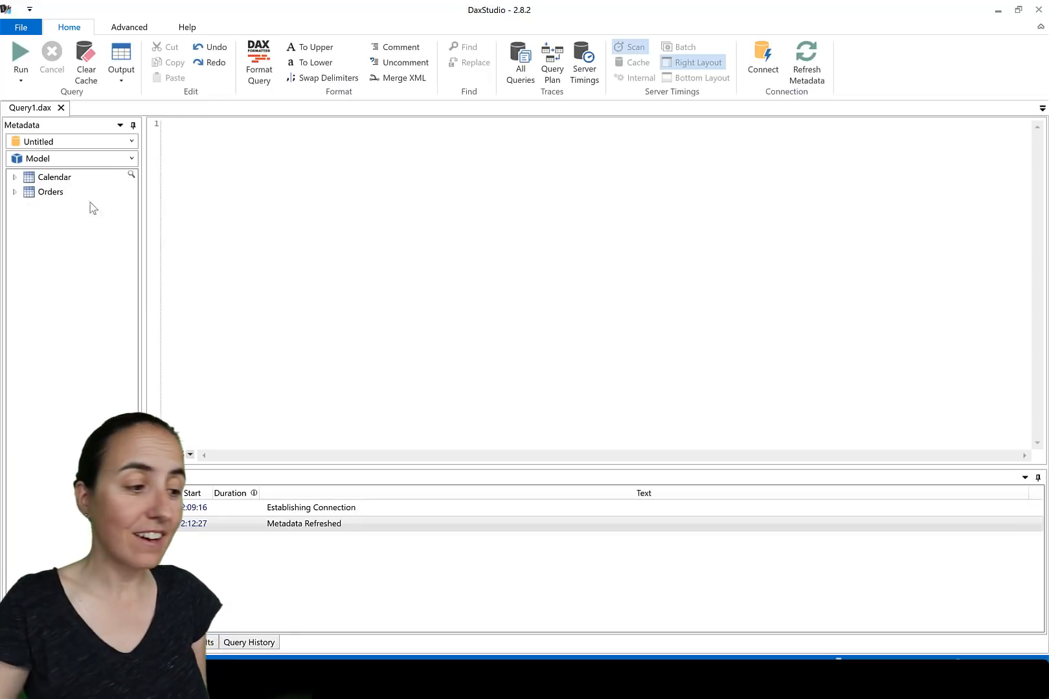
{"action": "left_click", "coordinate": [13, 192]}
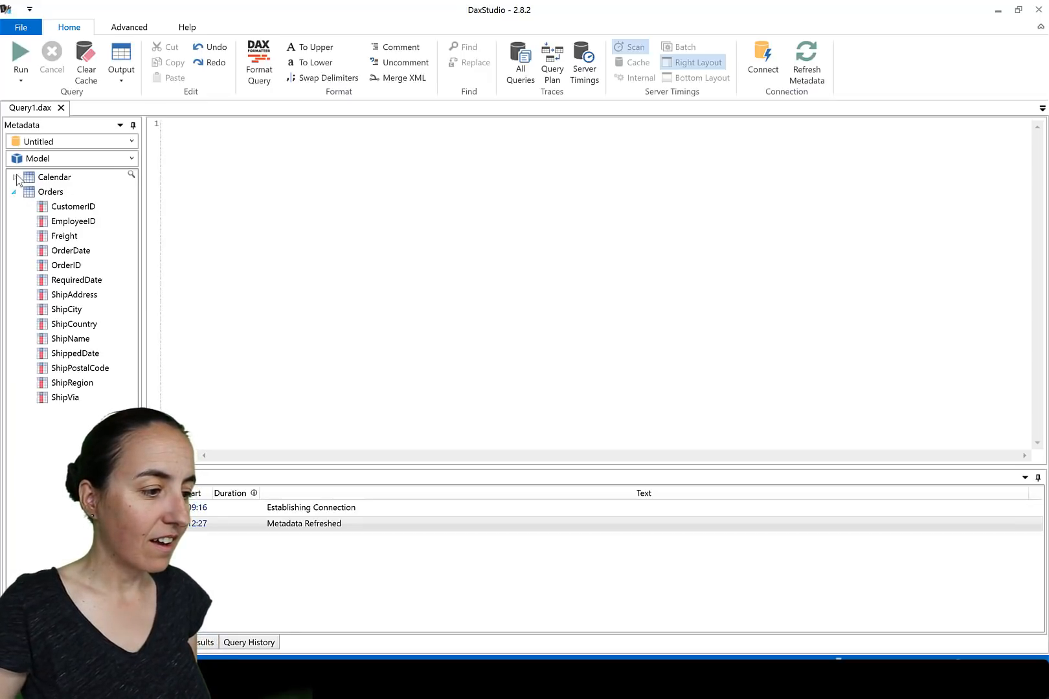
{"action": "left_click", "coordinate": [13, 176]}
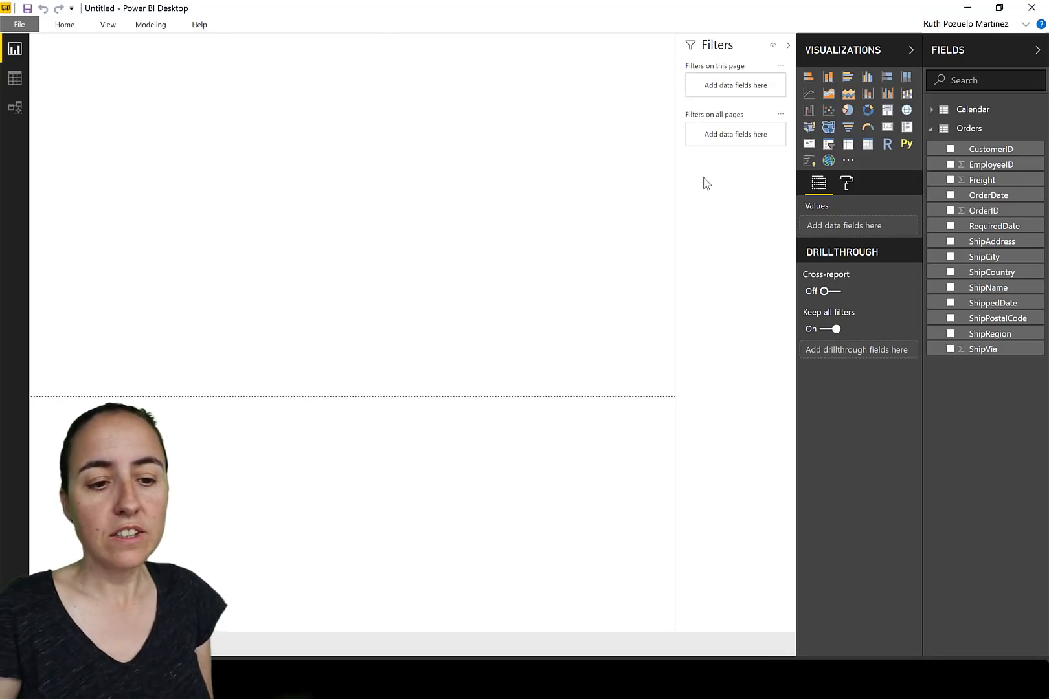
{"action": "left_click", "coordinate": [14, 77]}
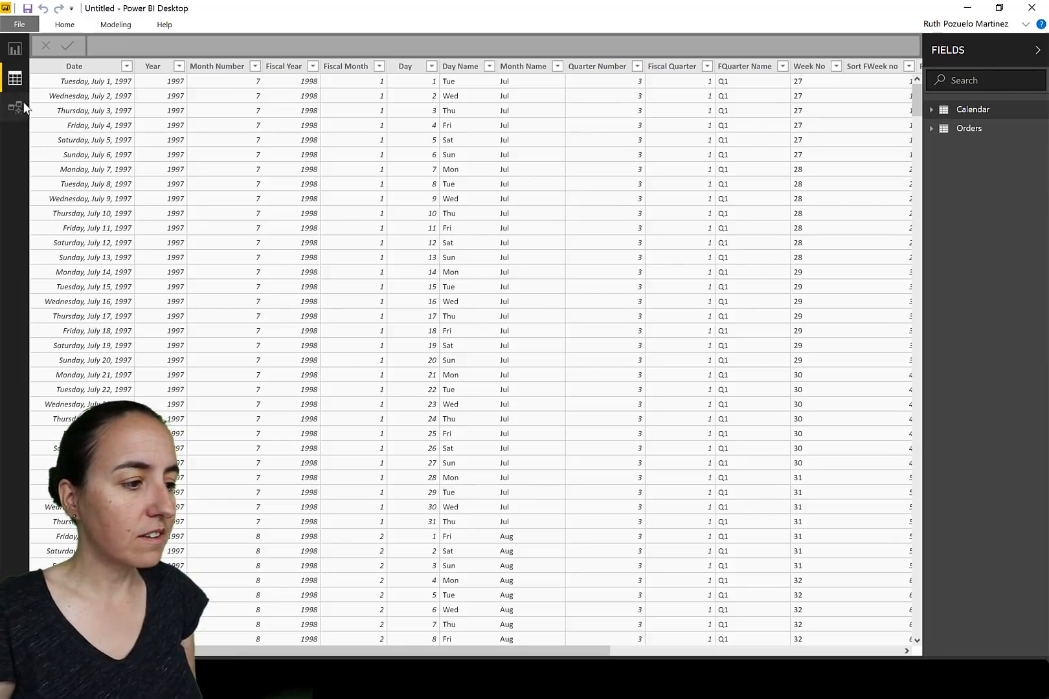
{"action": "left_click", "coordinate": [15, 107]}
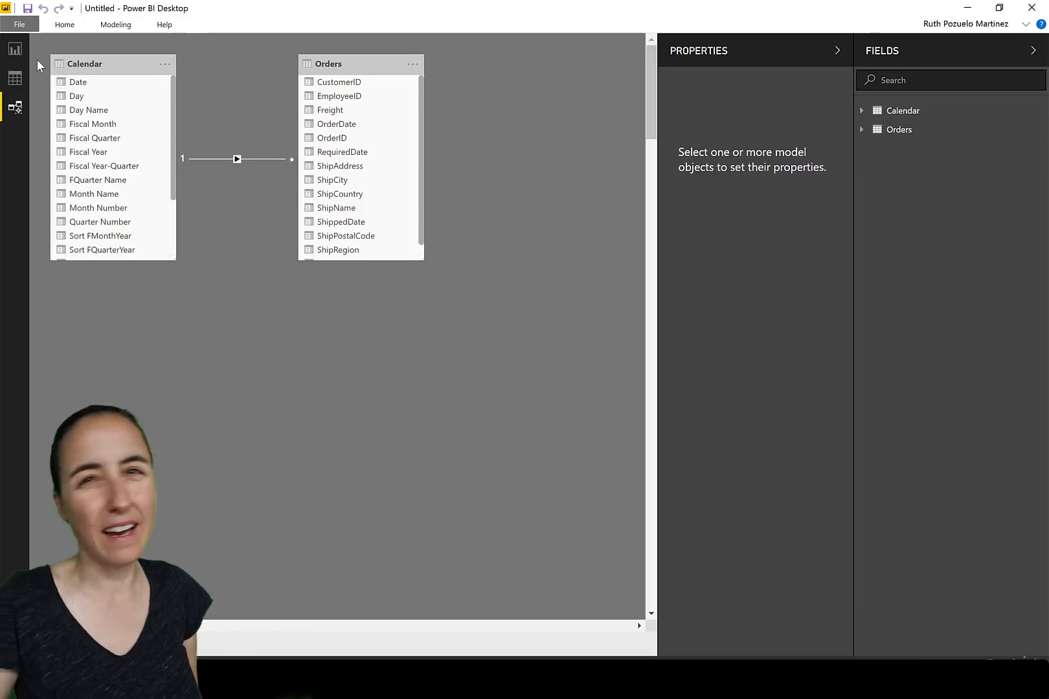
{"action": "left_click", "coordinate": [14, 48]}
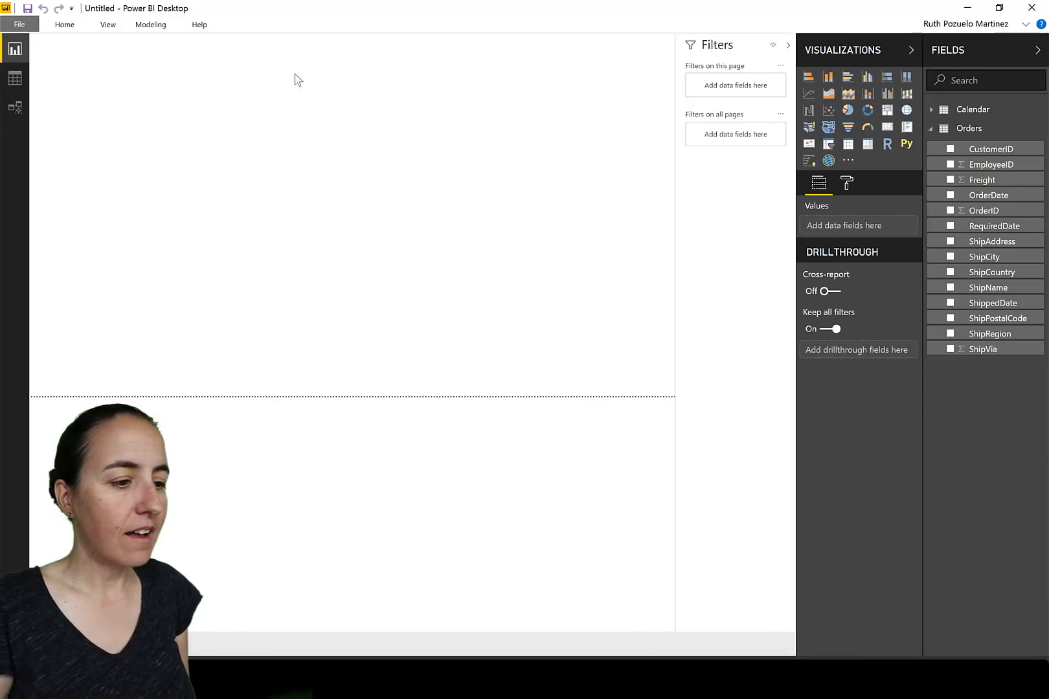
Step: Switch to the Modeling ribbon and expand the Calendar table's fields in place of Orders
{"action": "left_click", "coordinate": [64, 25]}
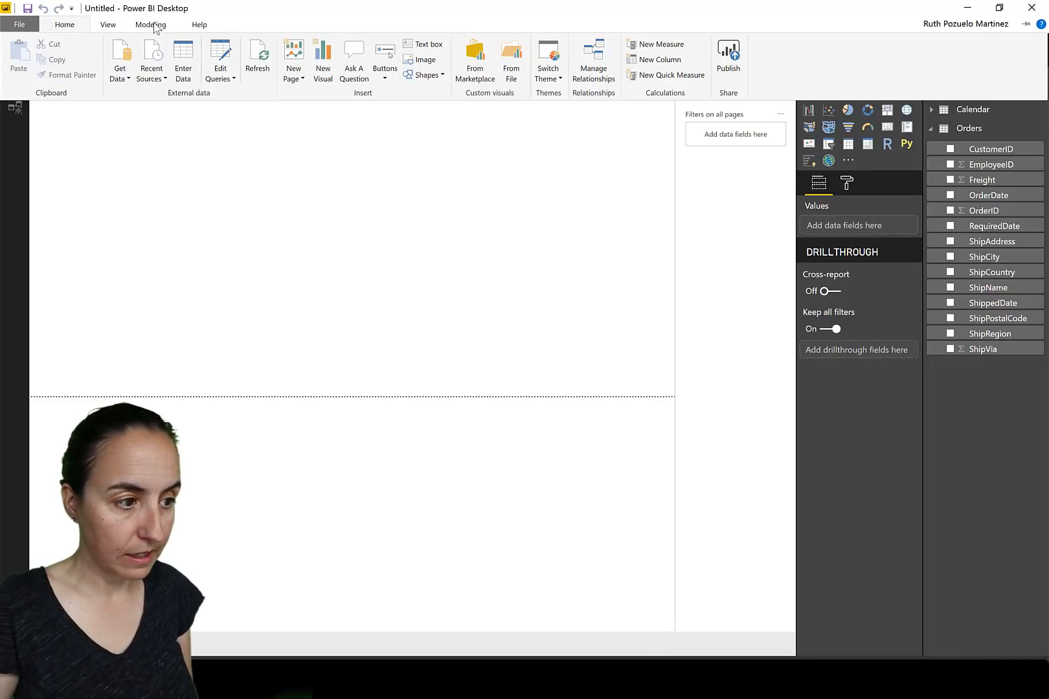
{"action": "left_click", "coordinate": [151, 25]}
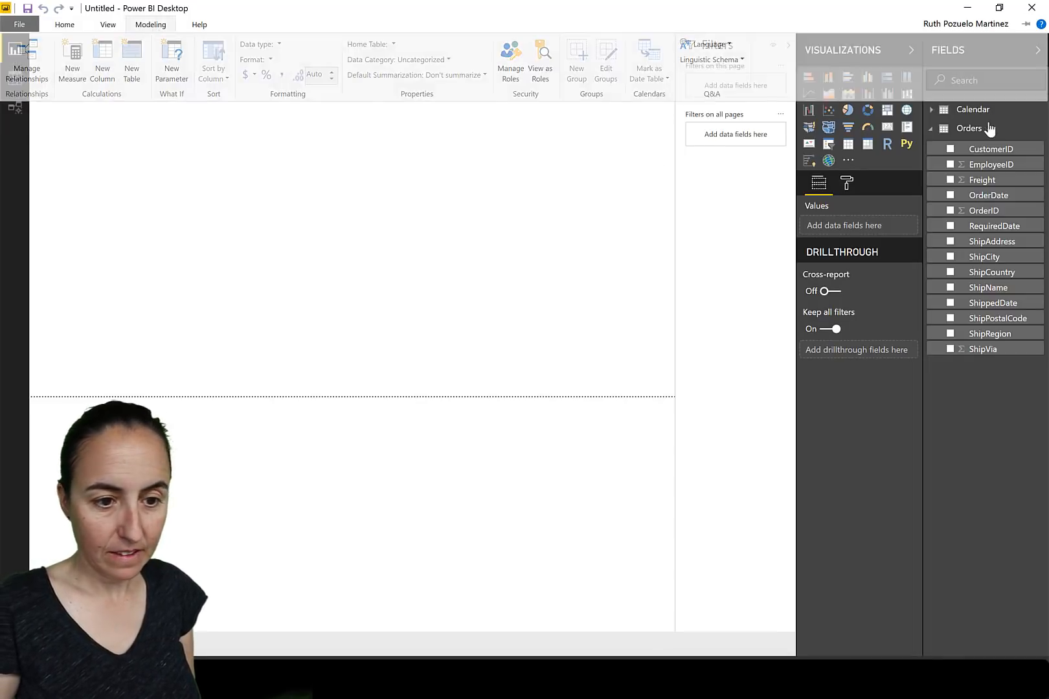
{"action": "left_click", "coordinate": [931, 129]}
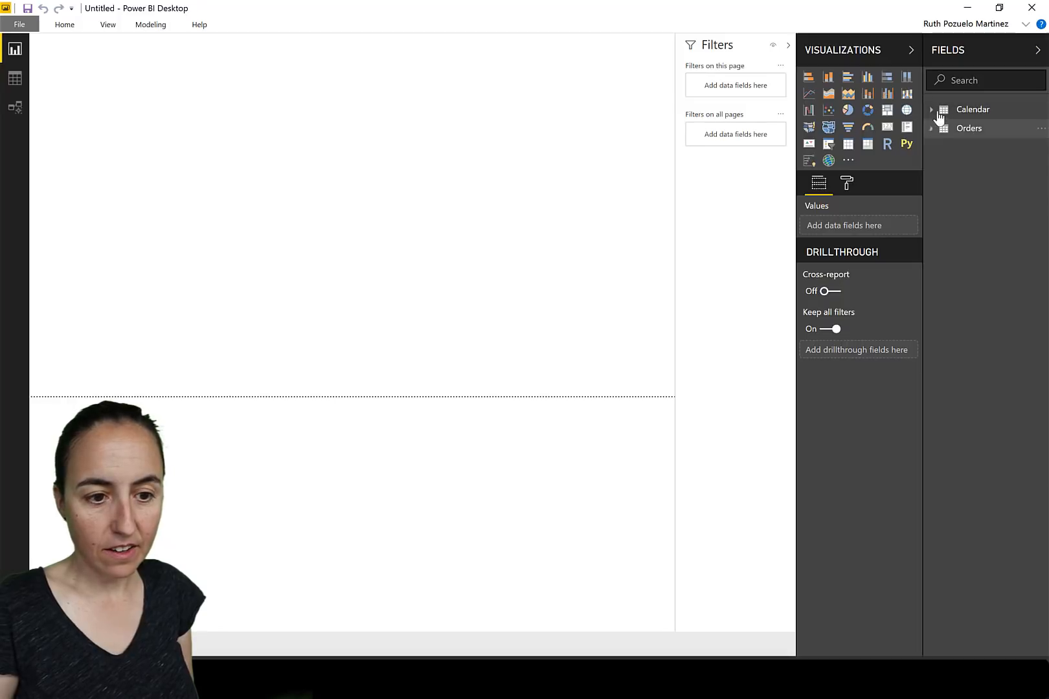
{"action": "left_click", "coordinate": [931, 109]}
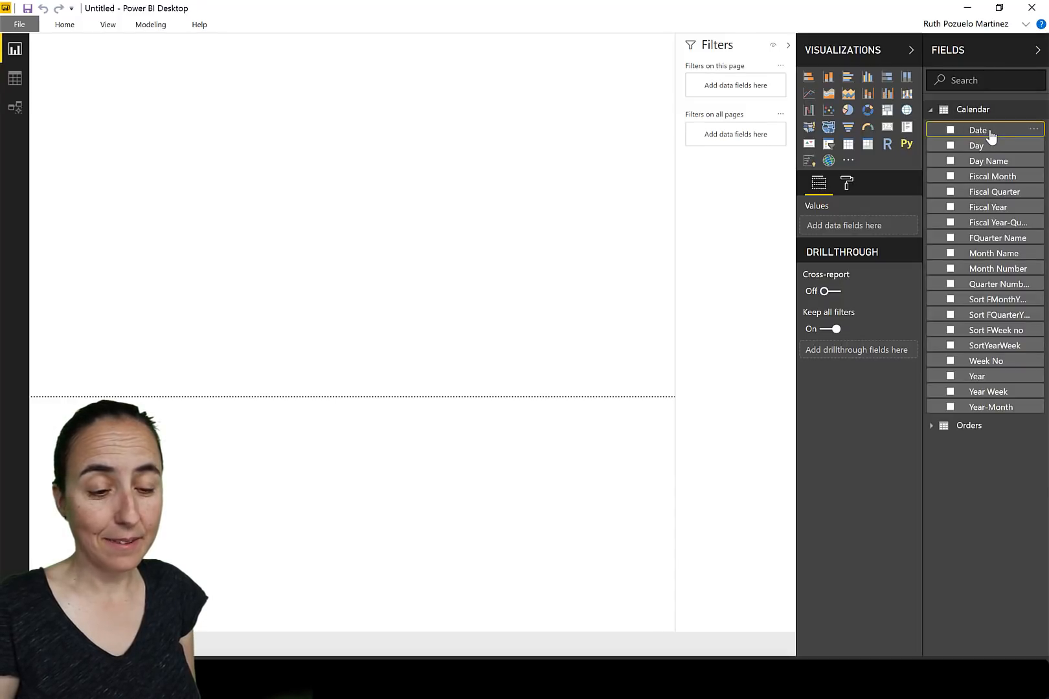
Step: With Calendar's Date selected, start Mark as date table and list Date as the date column
{"action": "left_click", "coordinate": [65, 24]}
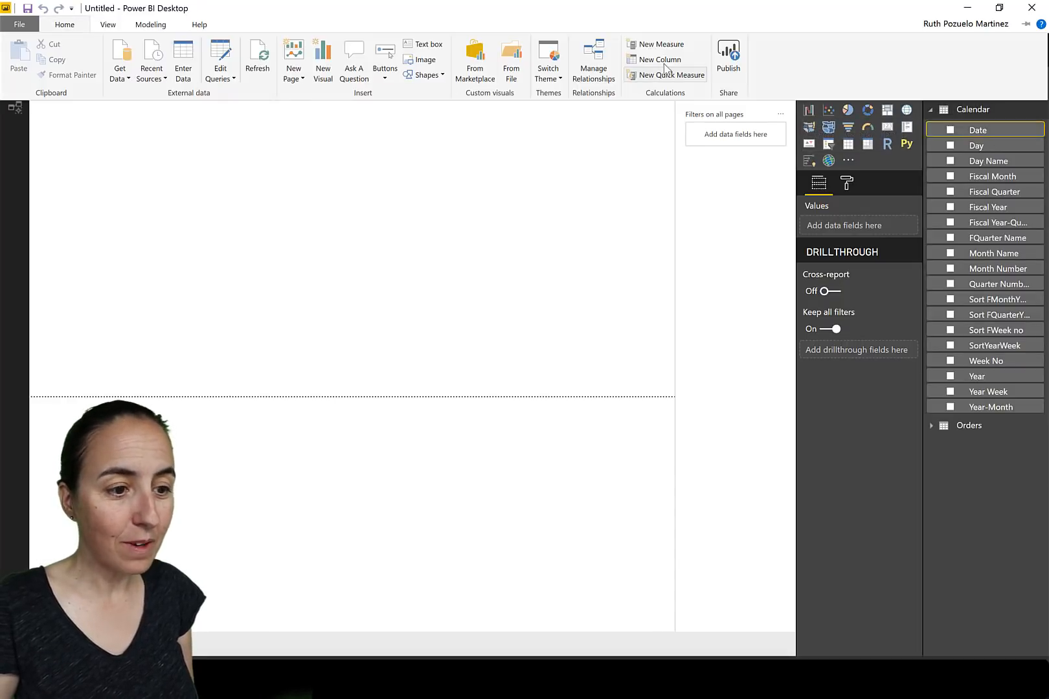
{"action": "left_click", "coordinate": [151, 24]}
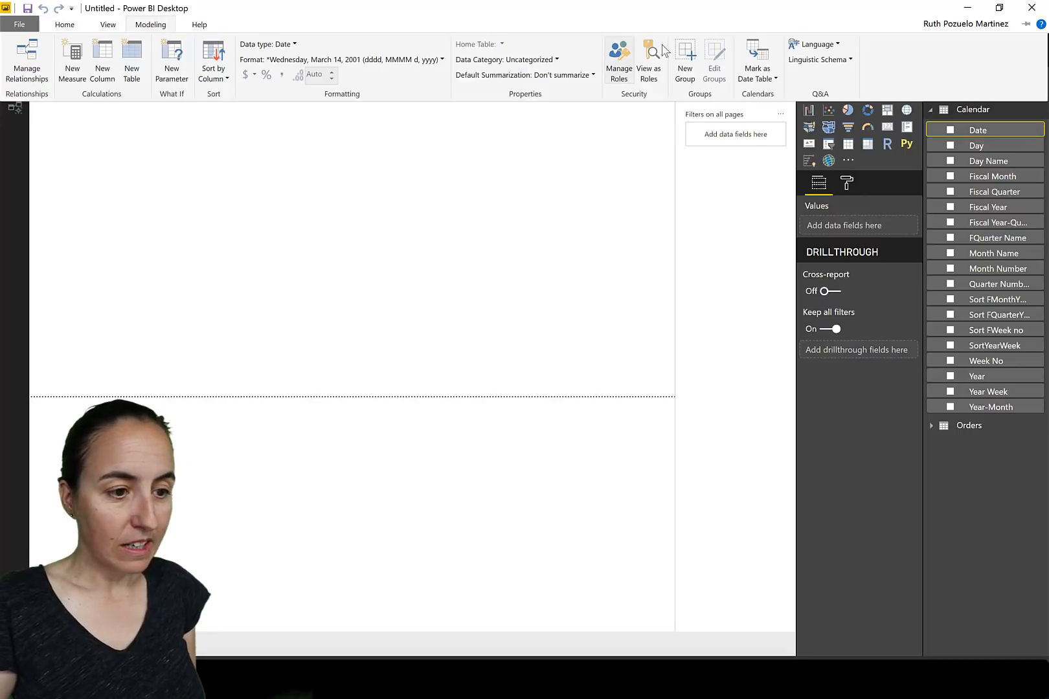
{"action": "left_click", "coordinate": [756, 58]}
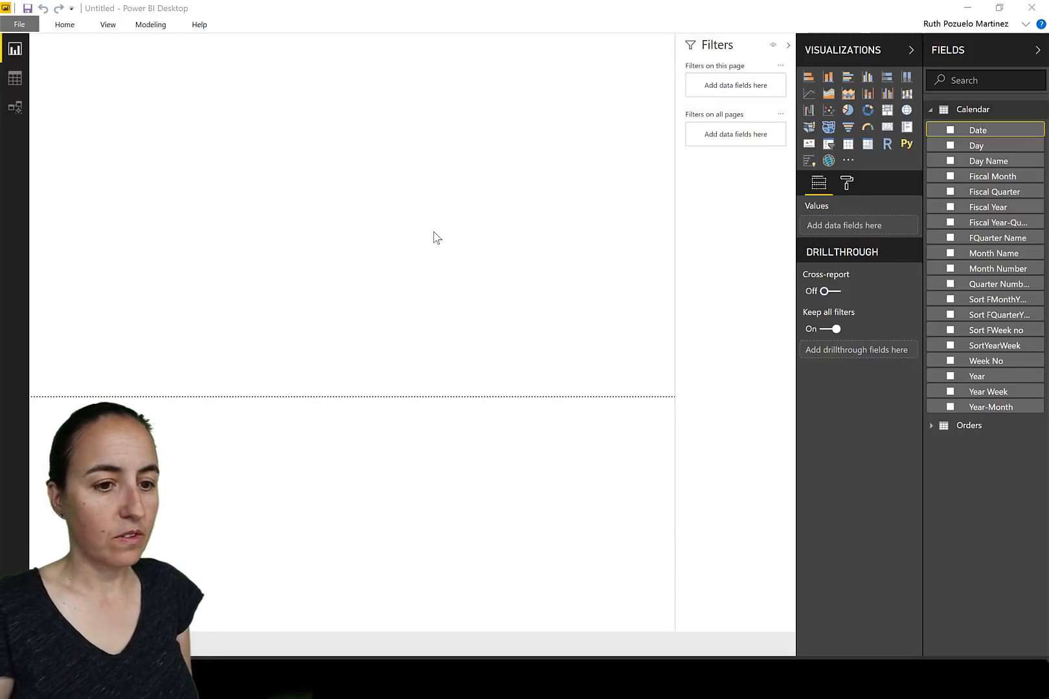
{"action": "left_click", "coordinate": [439, 325]}
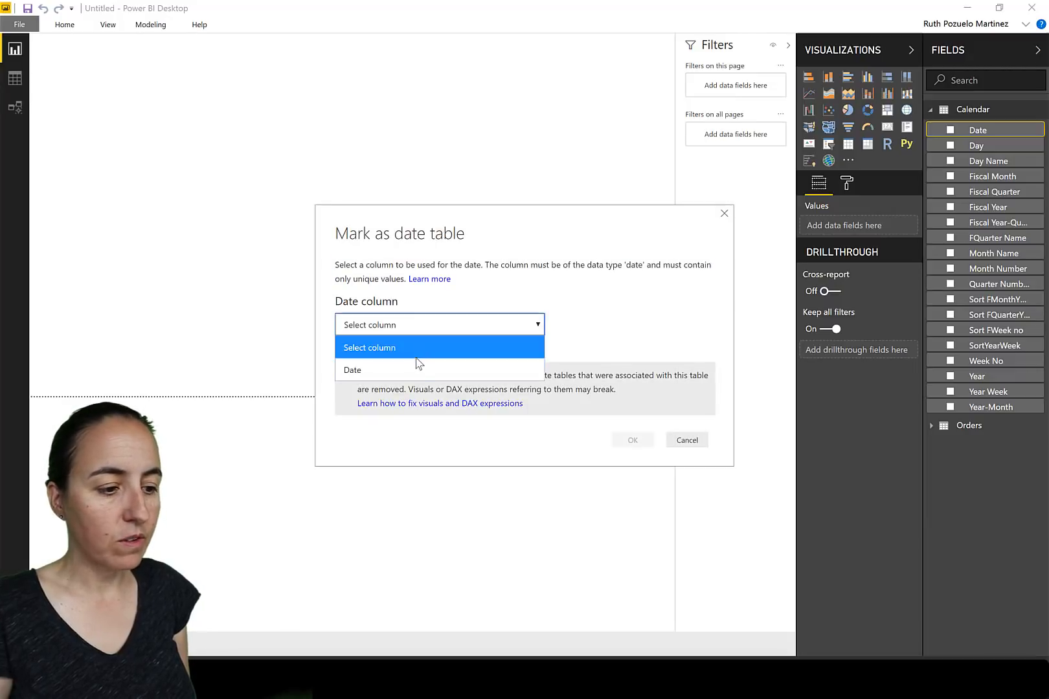